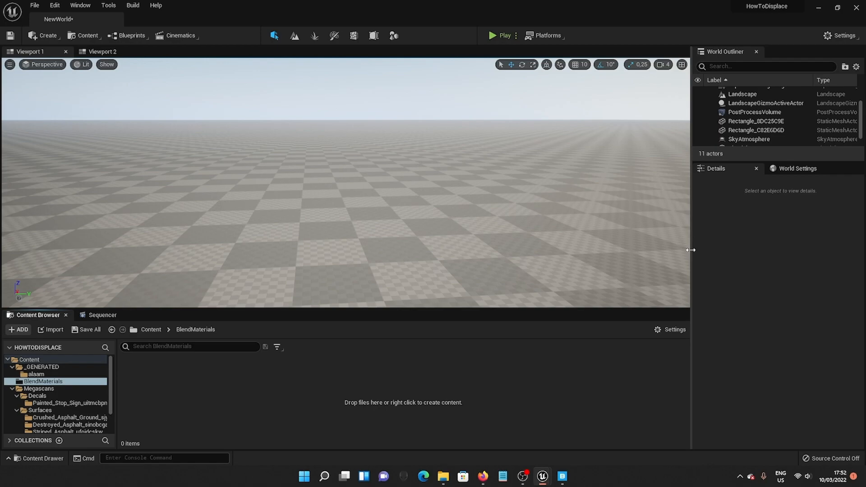
mouse_move(559, 348)
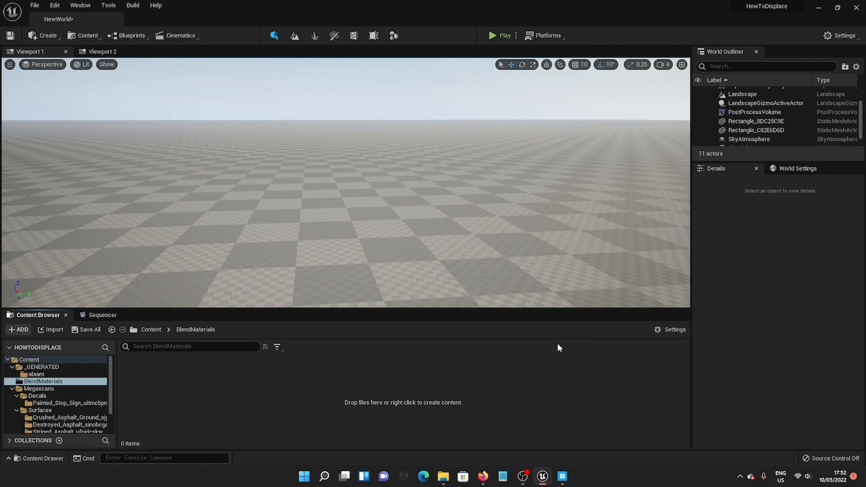
mouse_move(843, 35)
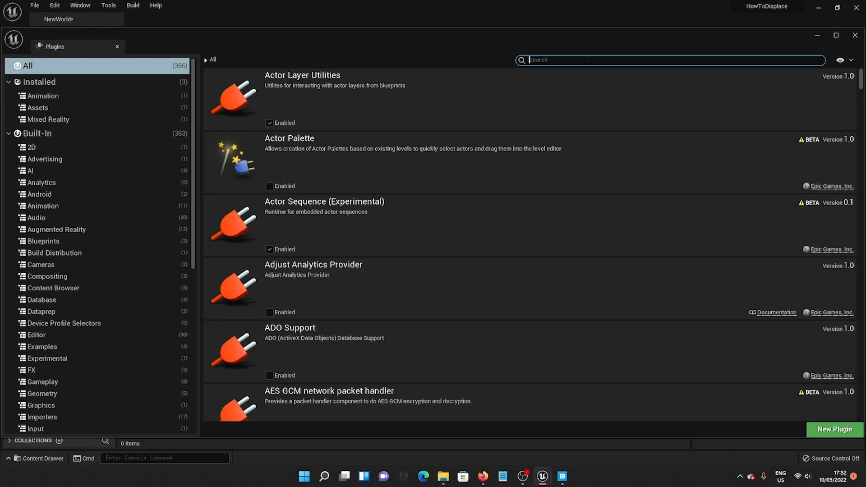
Filter the Plugins list by 'model' to confirm Modeling Tools Editor Mode is enabled
type("model")
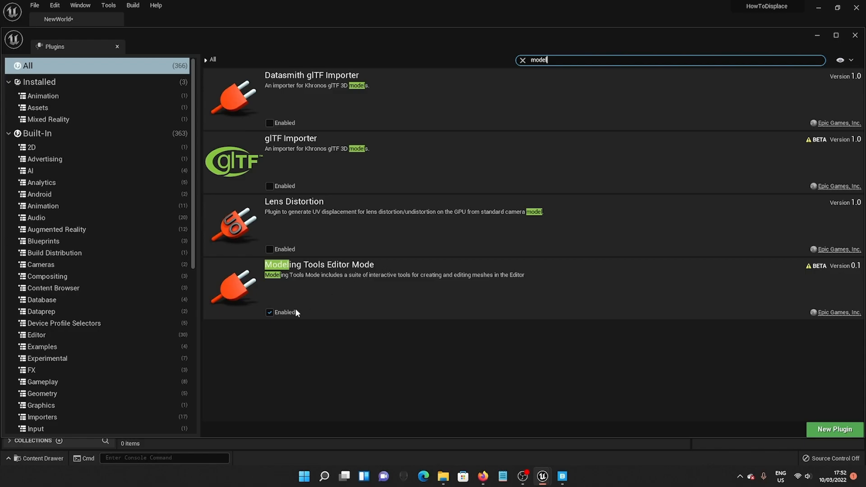
mouse_move(269, 312)
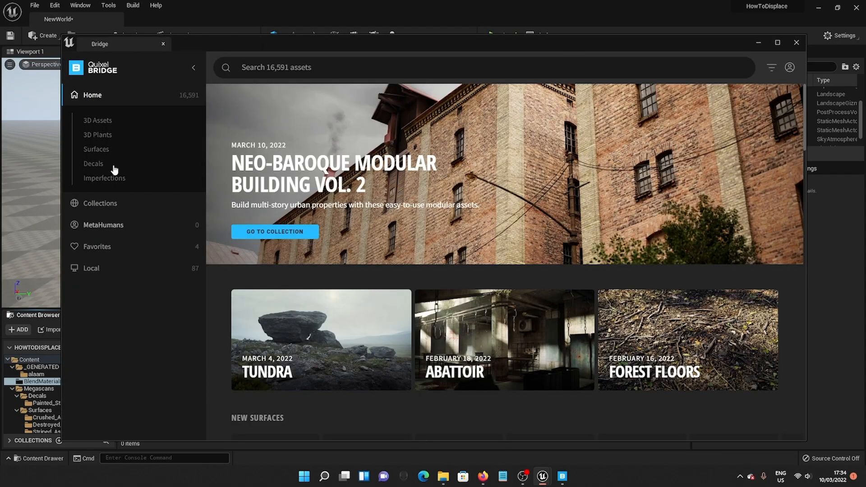
Browse the Bridge surface categories and show the favourite assets
left_click(97, 149)
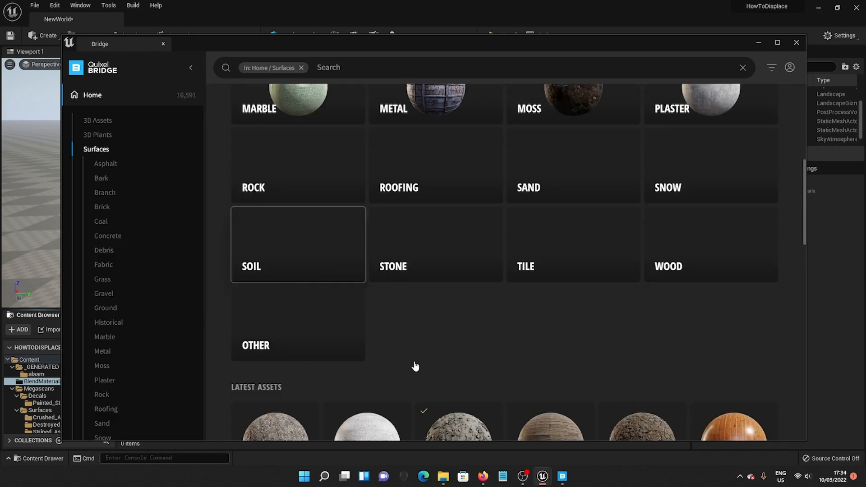
scroll("down", 3)
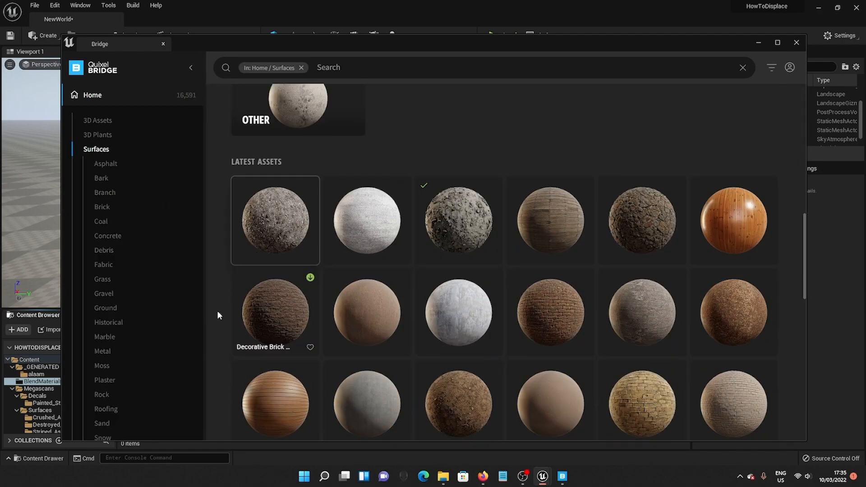
scroll("down", 3)
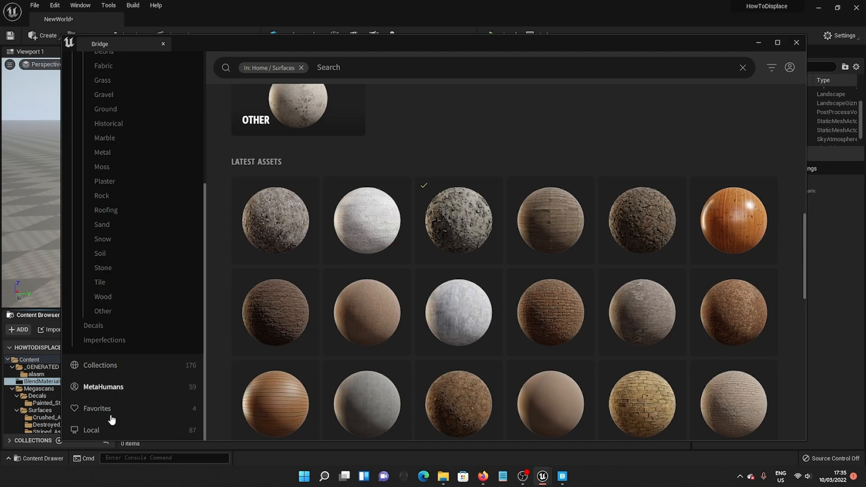
left_click(97, 408)
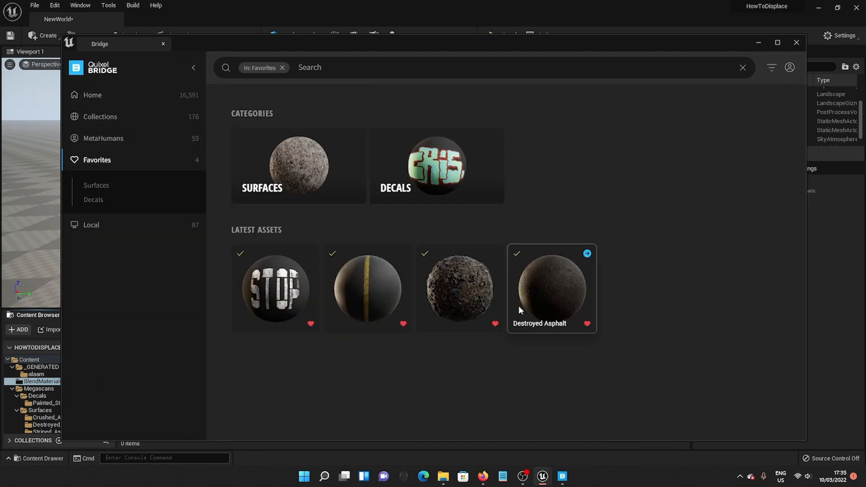
mouse_move(365, 281)
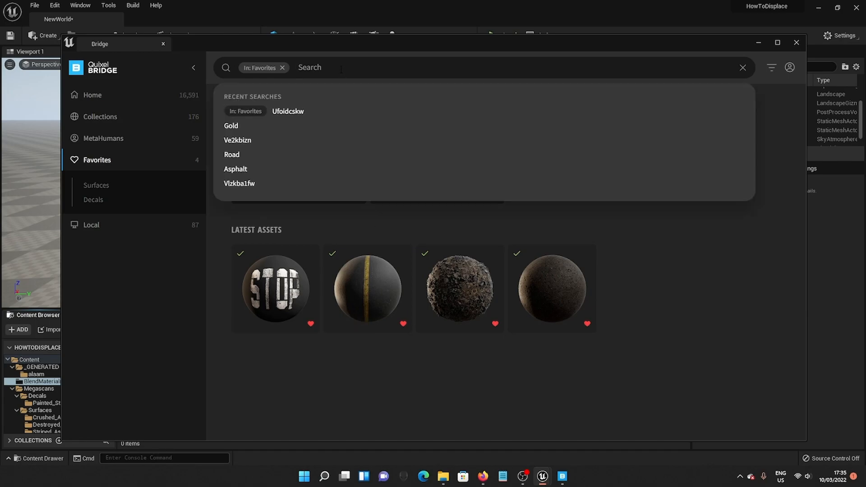
Filter favourites by the recent Ufoidcskw search to isolate the striped asphalt surface
left_click(287, 110)
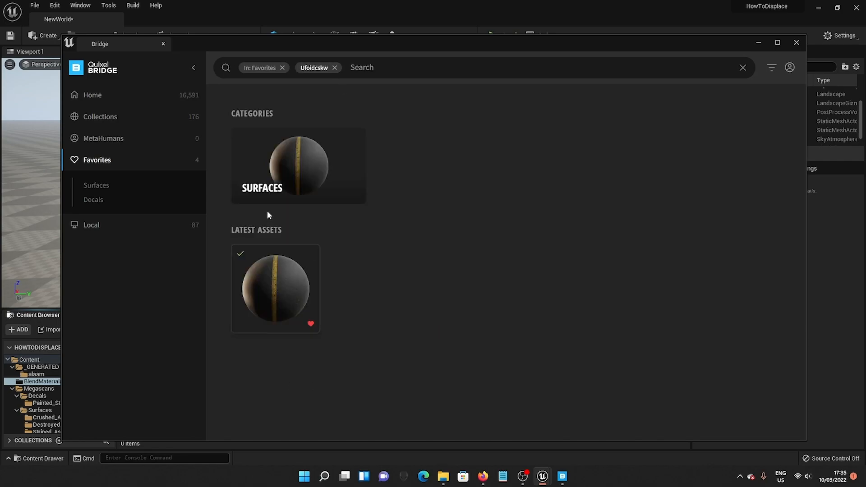
left_click(794, 42)
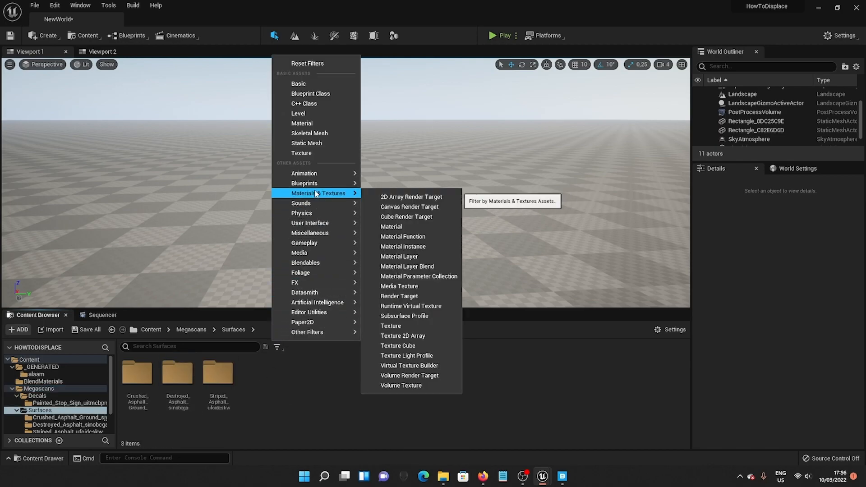
Filter the Megascans Surfaces folder to material instances and launch Add Quixel Content
left_click(402, 246)
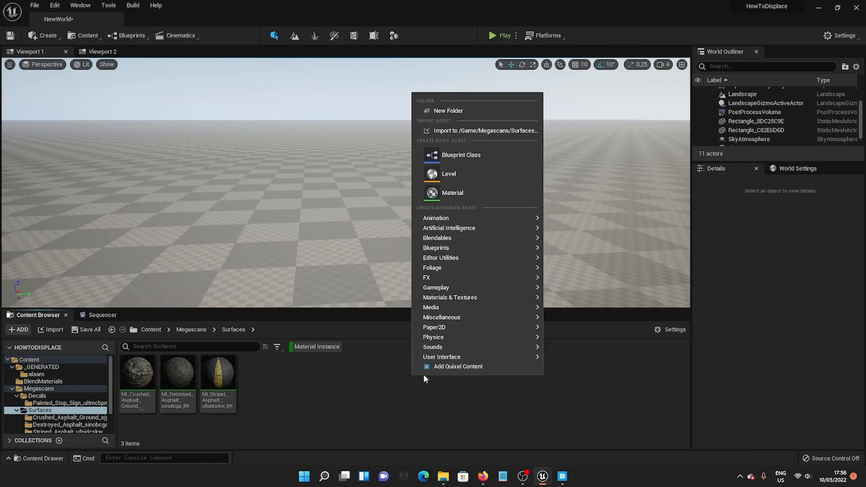
left_click(457, 366)
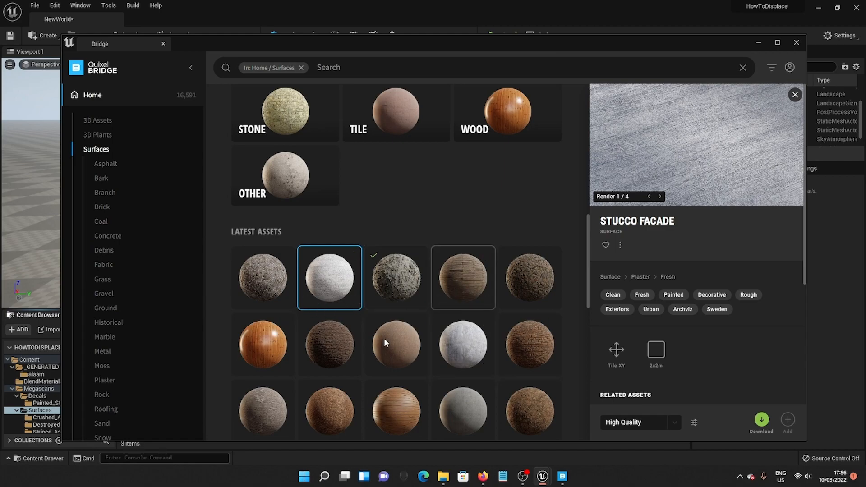
Preview the Smooth Concrete Floor surface and bring up its download options
left_click(395, 344)
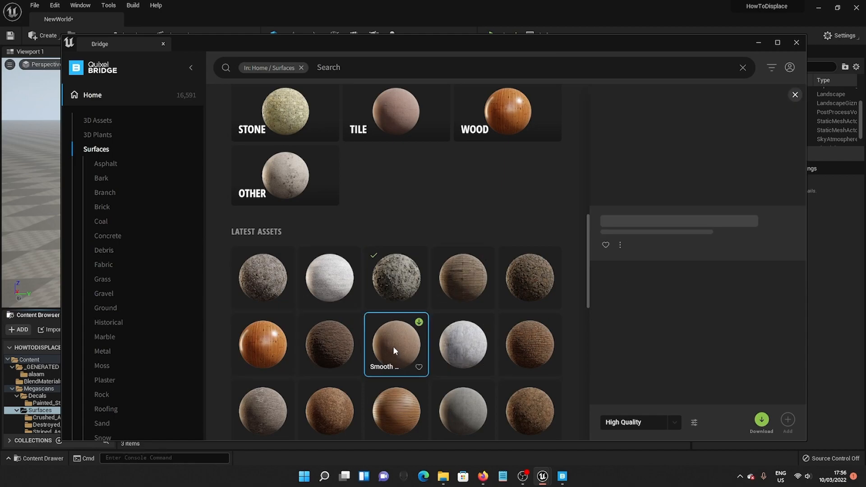
left_click(395, 344)
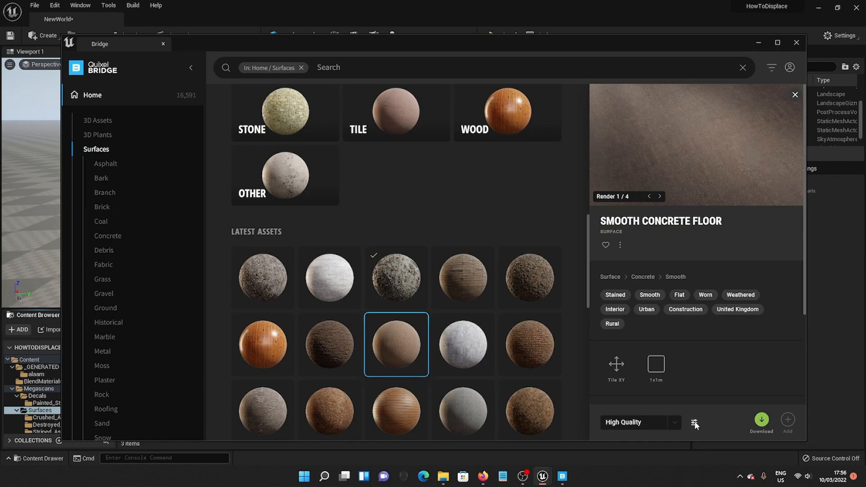
left_click(694, 422)
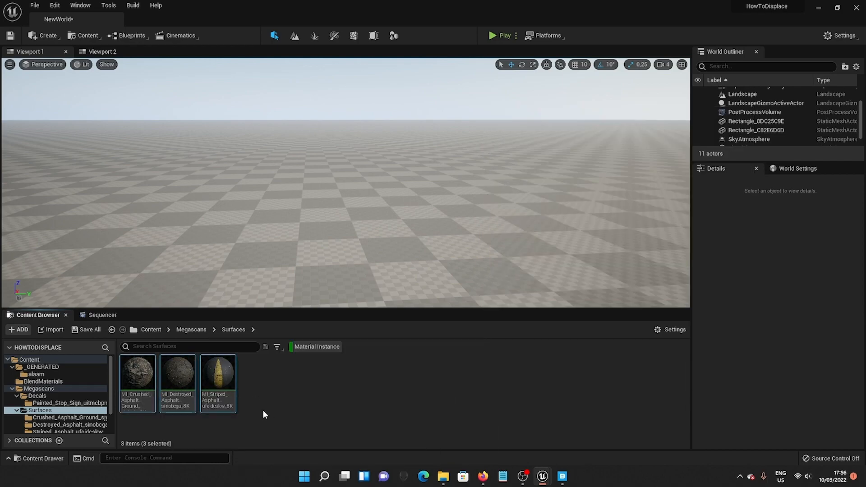
mouse_move(219, 381)
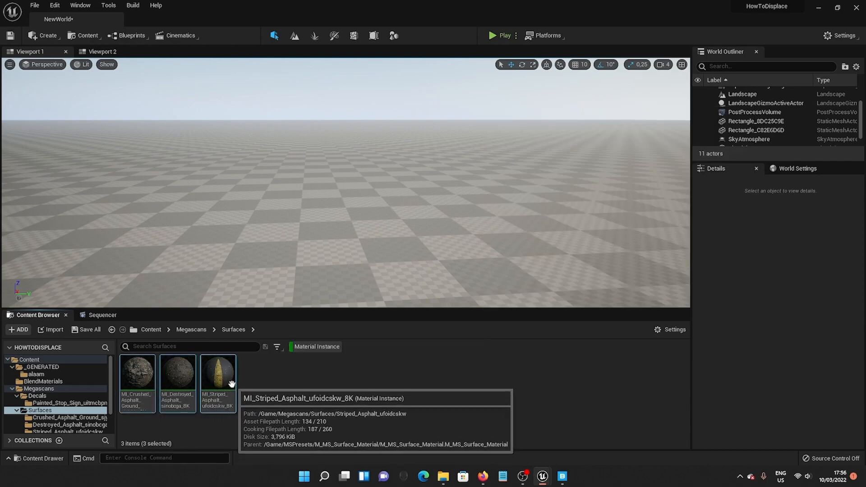
mouse_move(225, 330)
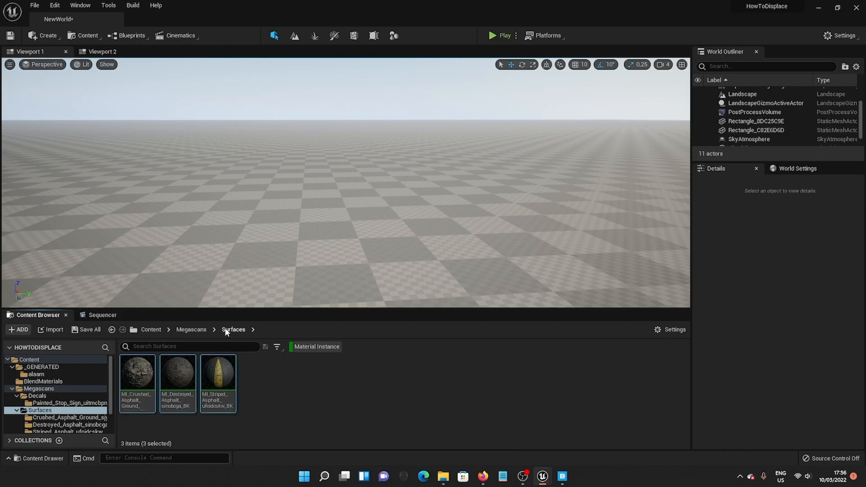
mouse_move(177, 370)
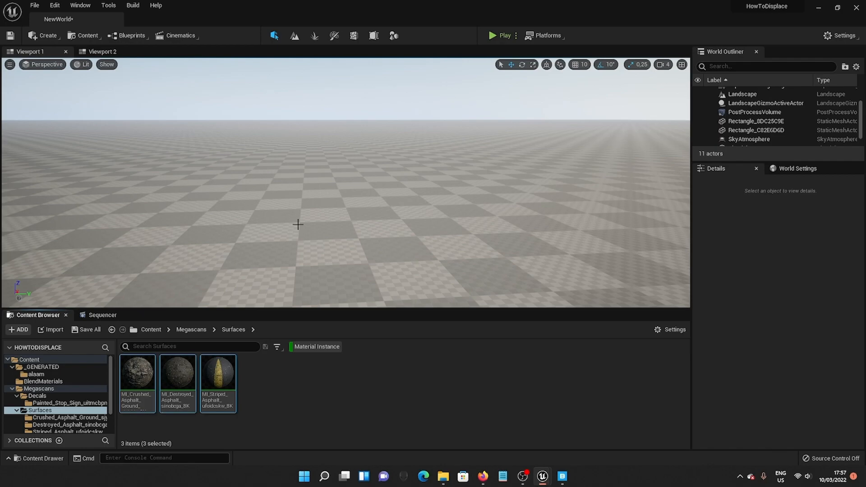
mouse_move(317, 383)
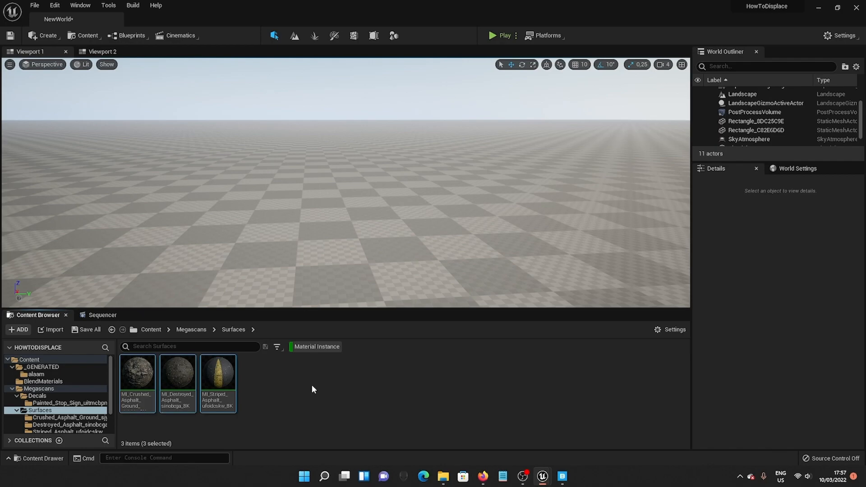
mouse_move(532, 422)
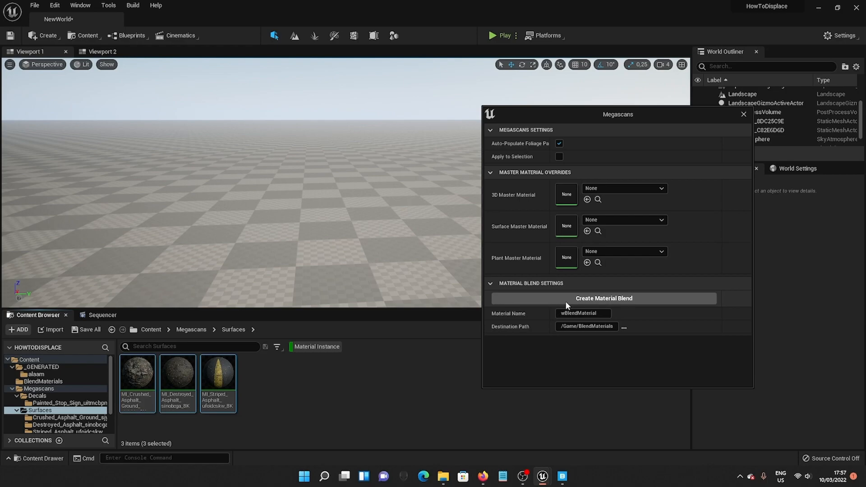
Create the wBlendMaterial blend from the three asphalt surfaces and close Megascans settings
left_click(603, 298)
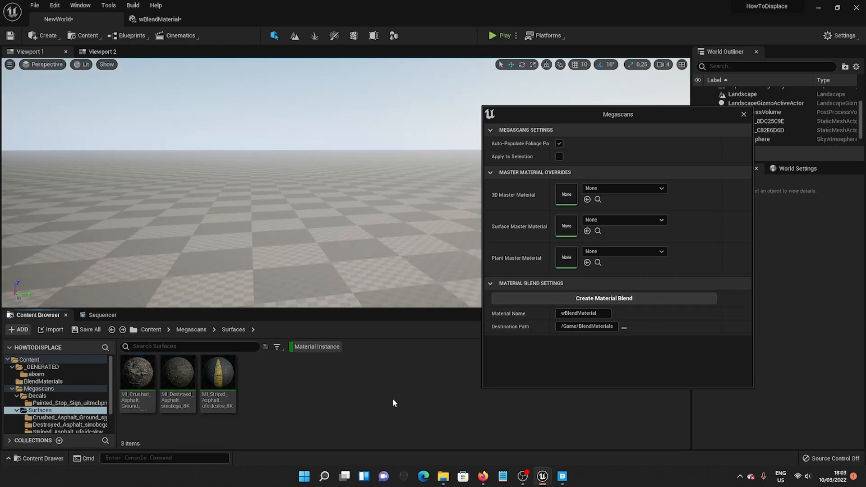
left_click(743, 114)
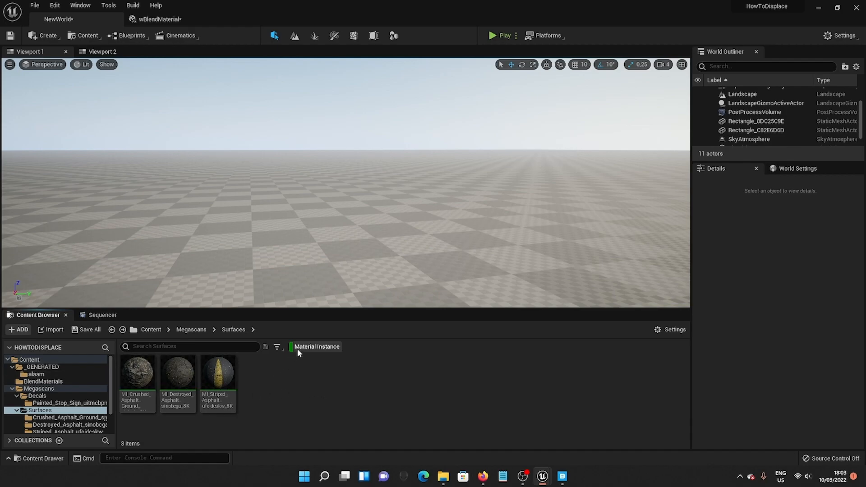
Navigate from Content into the BlendMaterials folder holding the new blend
left_click(151, 331)
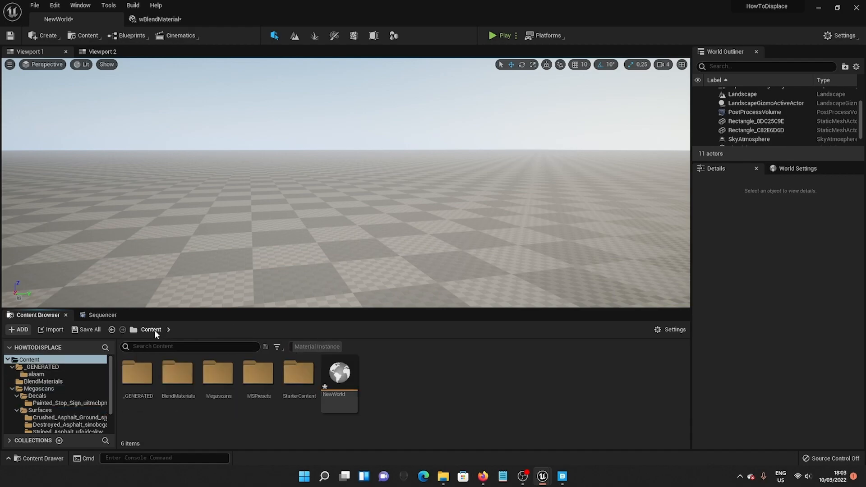
mouse_move(177, 374)
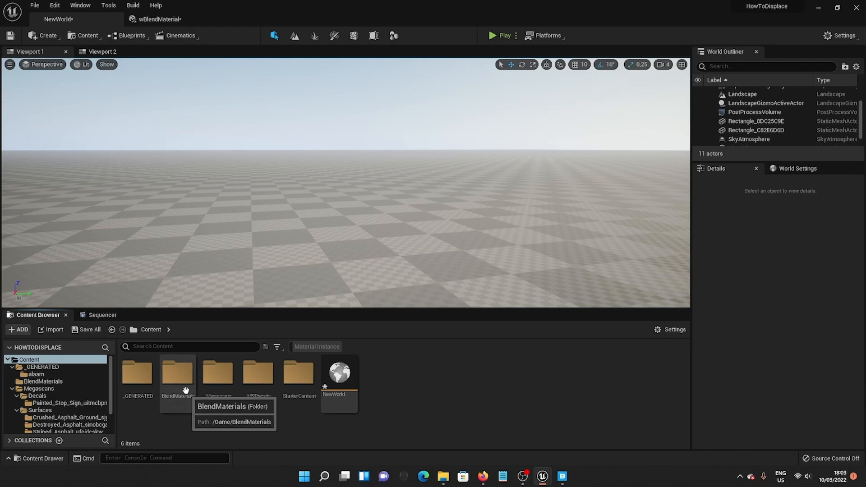
left_click(177, 372)
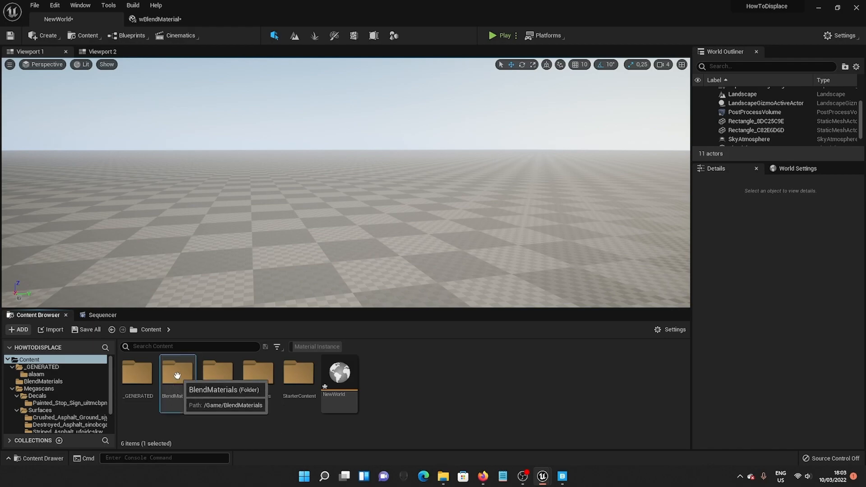
double_click(177, 372)
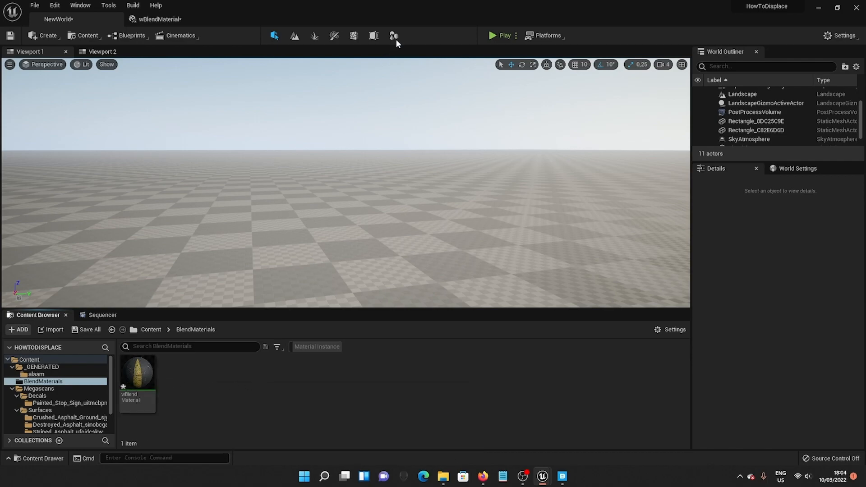
Start a Rect shape in Modeling Mode with the viewport shown as wireframe
left_click(394, 36)
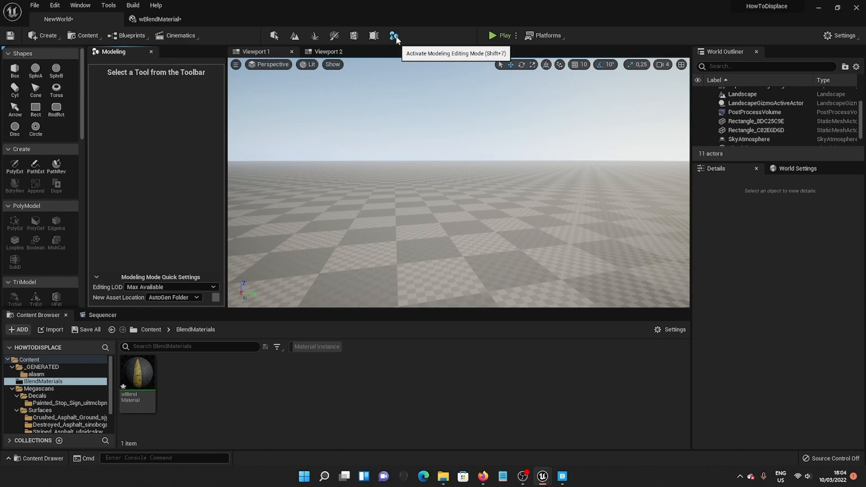
left_click(36, 109)
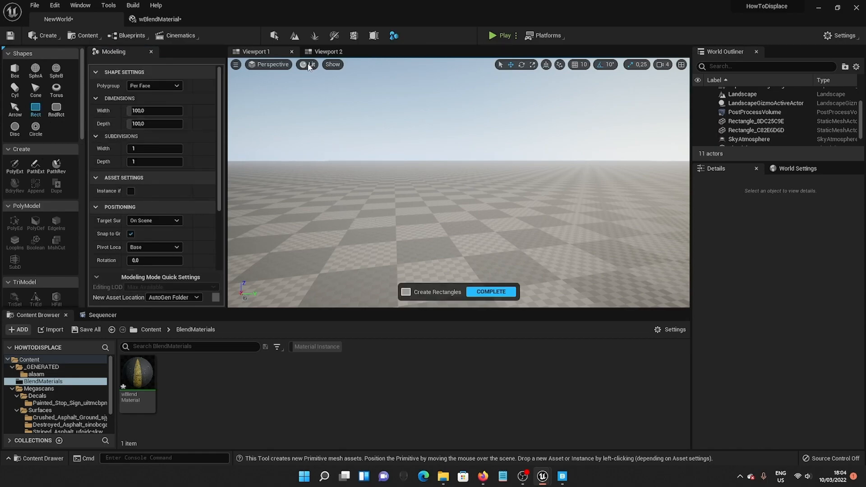
left_click(312, 65)
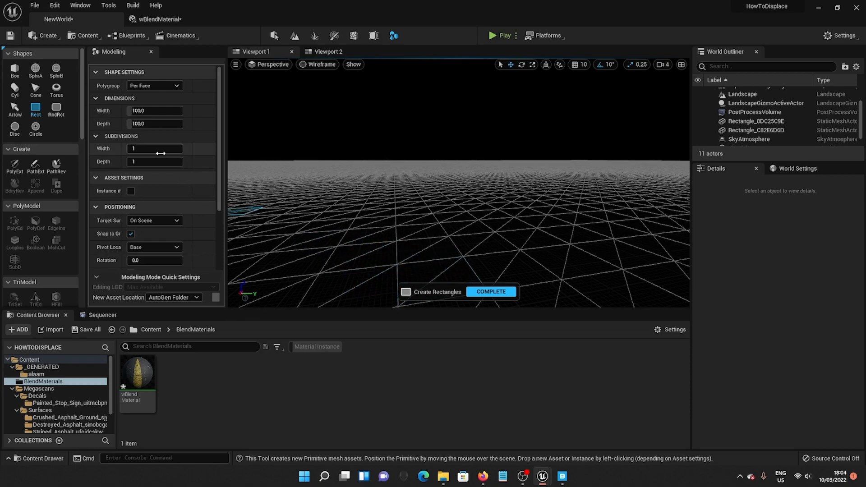
Give the rectangle 100 width and 100 depth subdivisions and complete its placement
type("100")
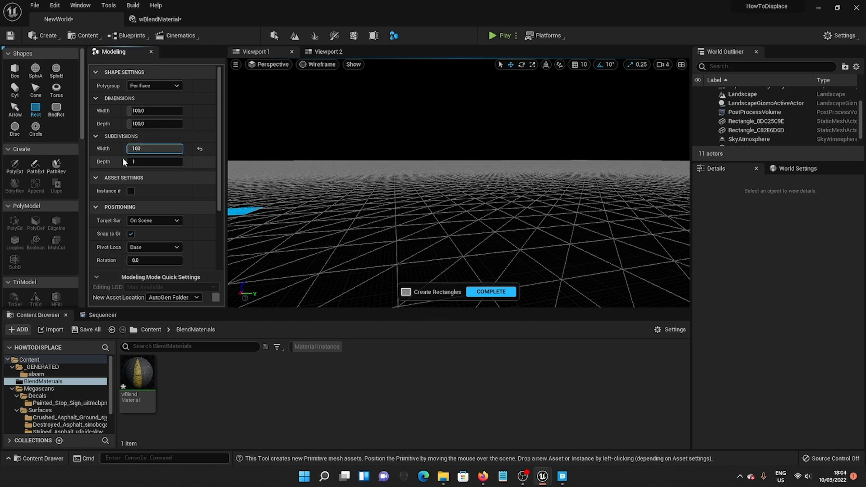
type("100")
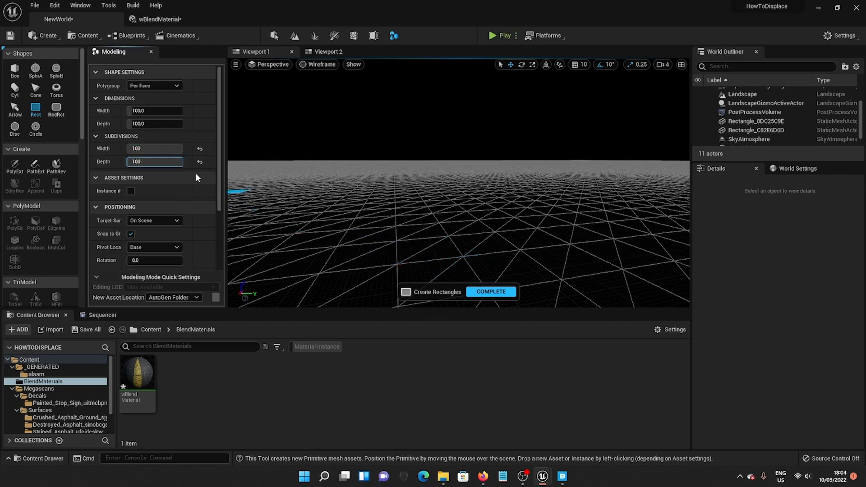
mouse_move(160, 161)
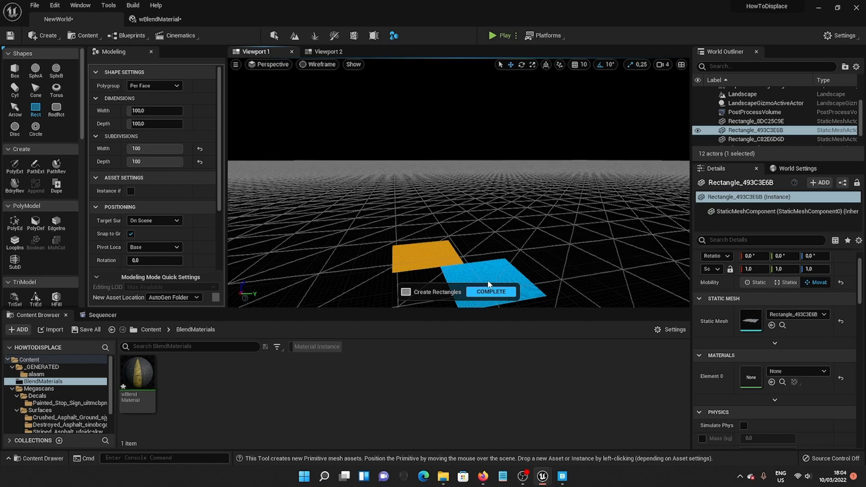
left_click(491, 291)
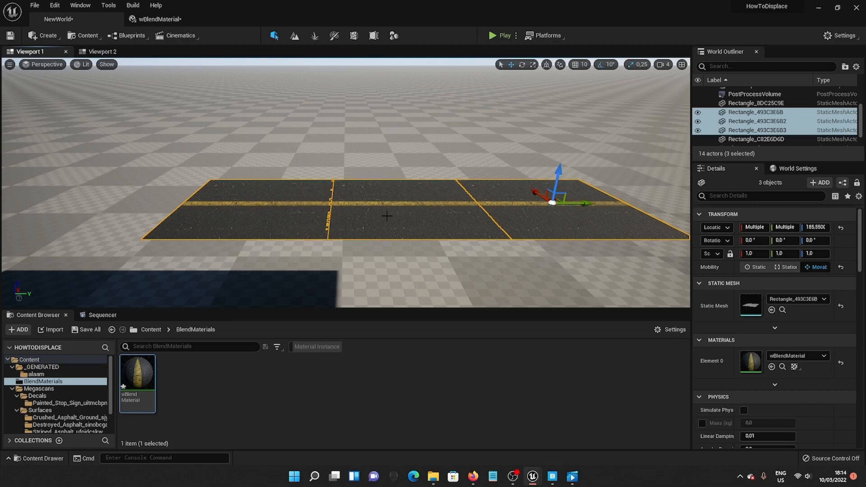
mouse_move(294, 204)
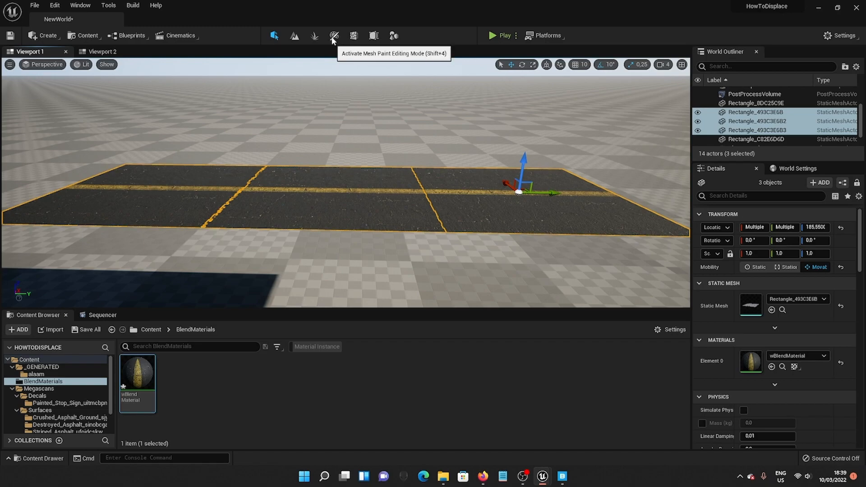
In Mesh Paint mode, swap paint colour to black and restrict painting to the Green channel
left_click(333, 35)
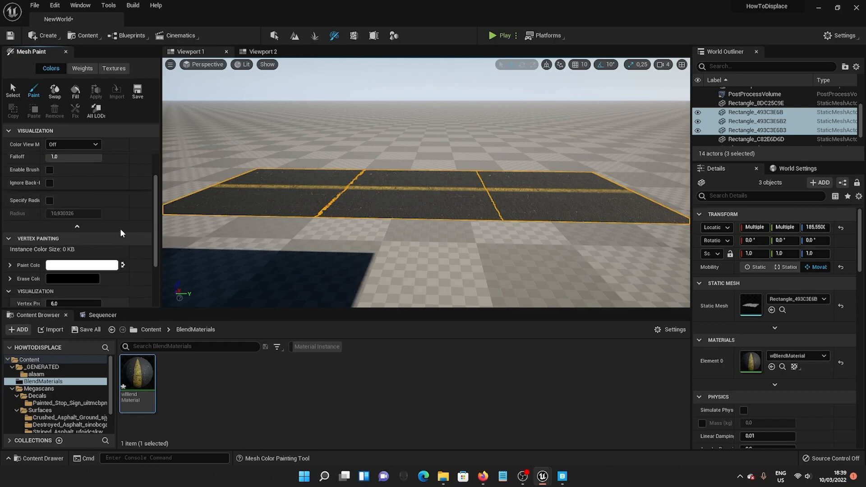
left_click(76, 227)
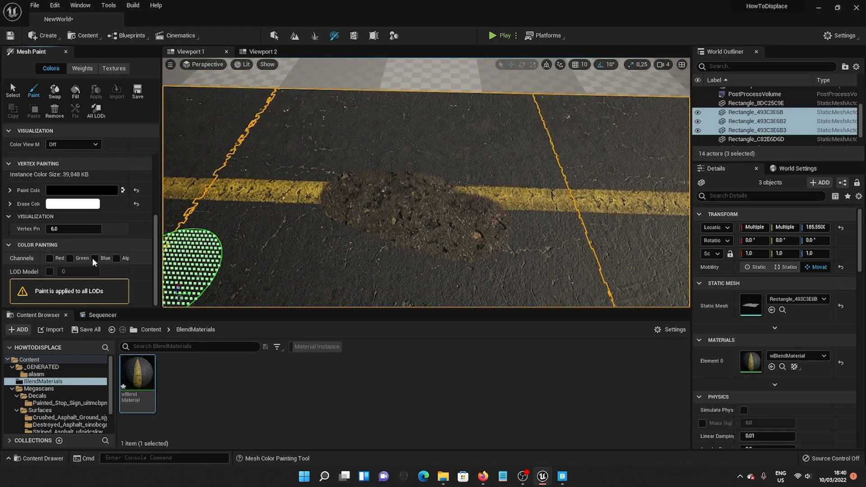
left_click(70, 257)
type("blend")
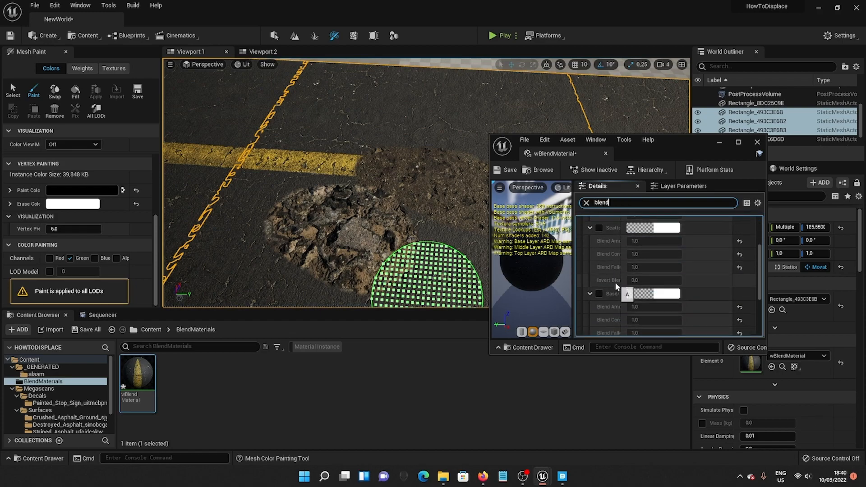
Scroll to wBlendMaterial's base layer blend settings and adjust the Blend Contrast value
scroll("down", 3)
type("-7")
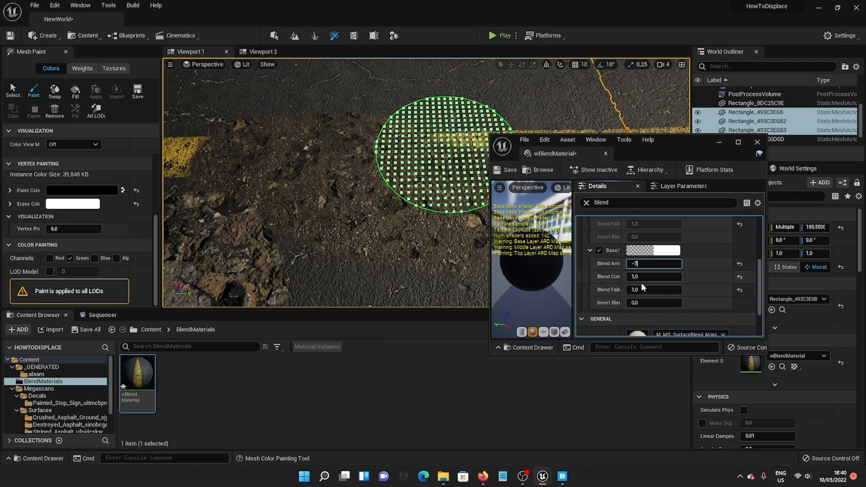
left_click(653, 277)
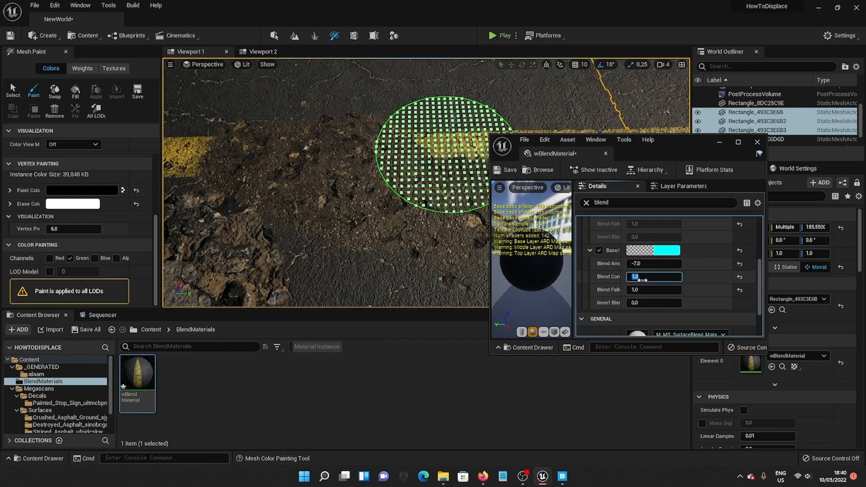